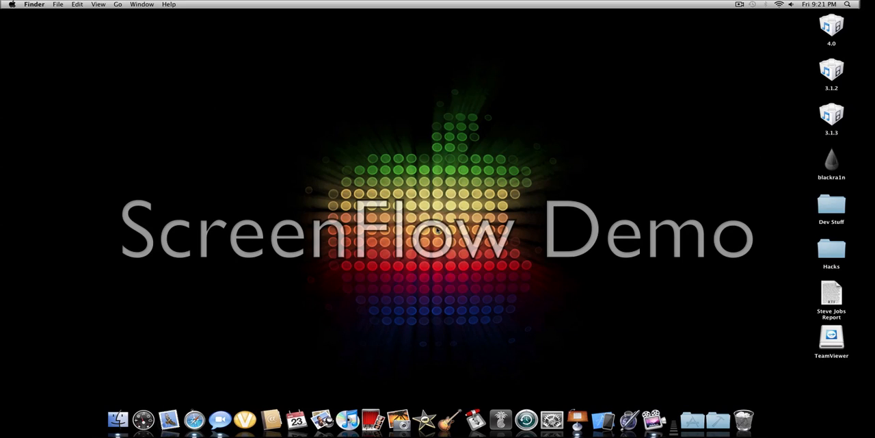
mouse_move(252, 391)
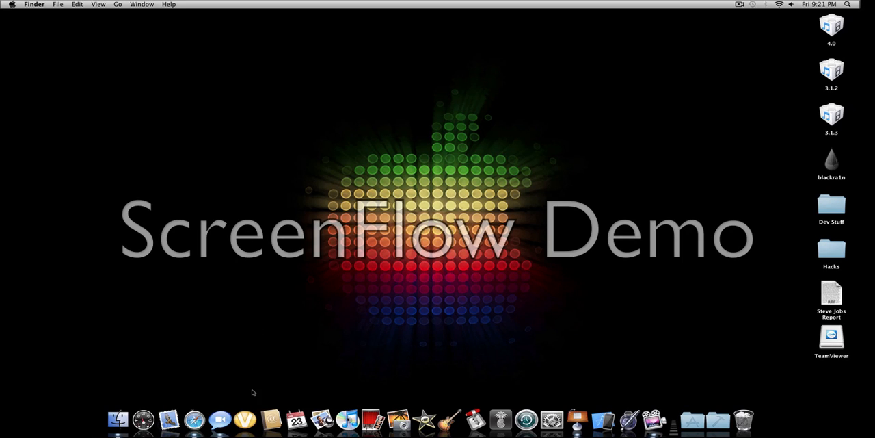
Launch iChat from the Dock and nudge the AIM Buddy List window to the right
left_click(218, 416)
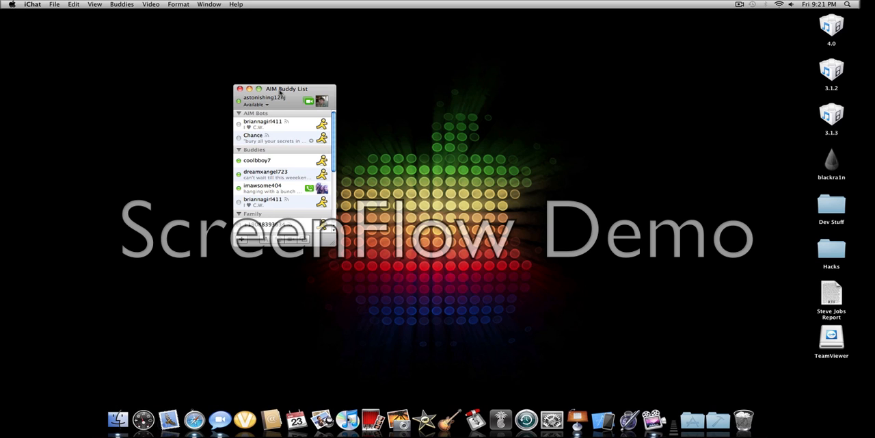
left_click_drag(285, 88, 316, 88)
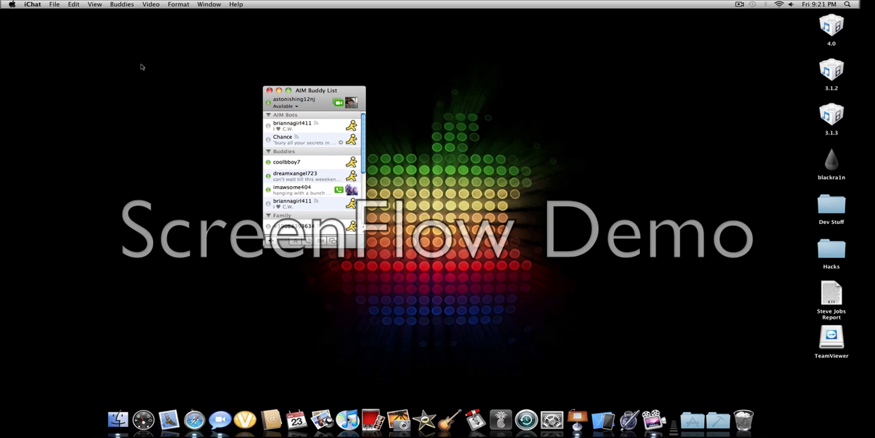
mouse_move(130, 66)
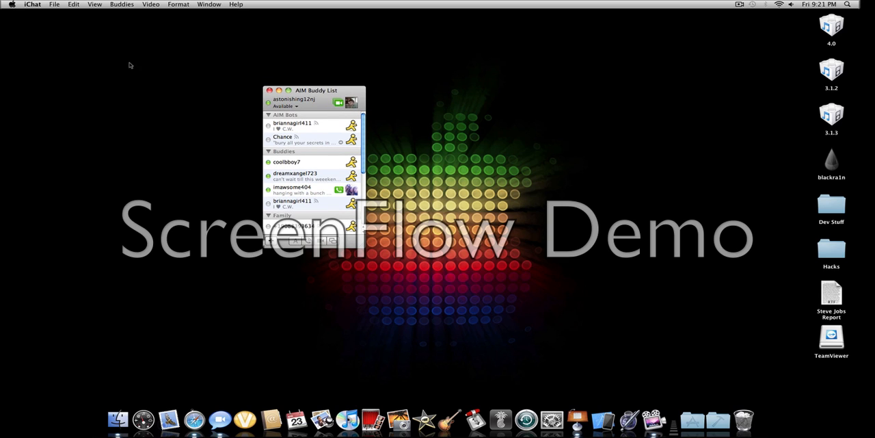
Start adding buddy 'turtles' via Buddies > Add Buddy and place it in the Buddies group
left_click(122, 4)
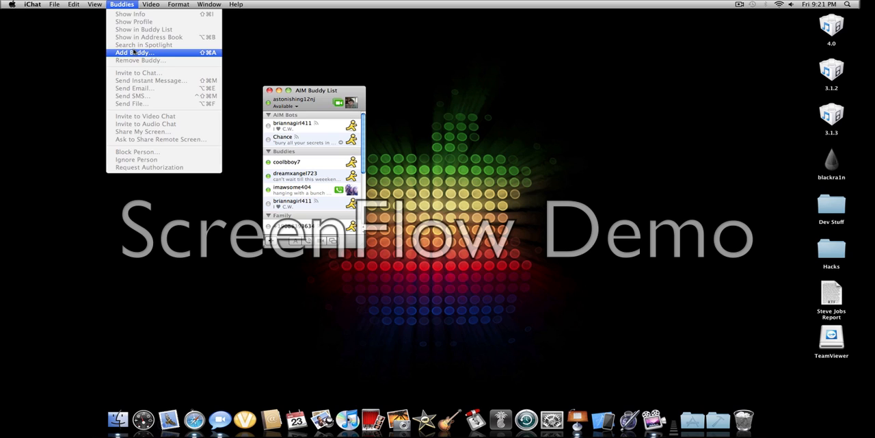
left_click(134, 52)
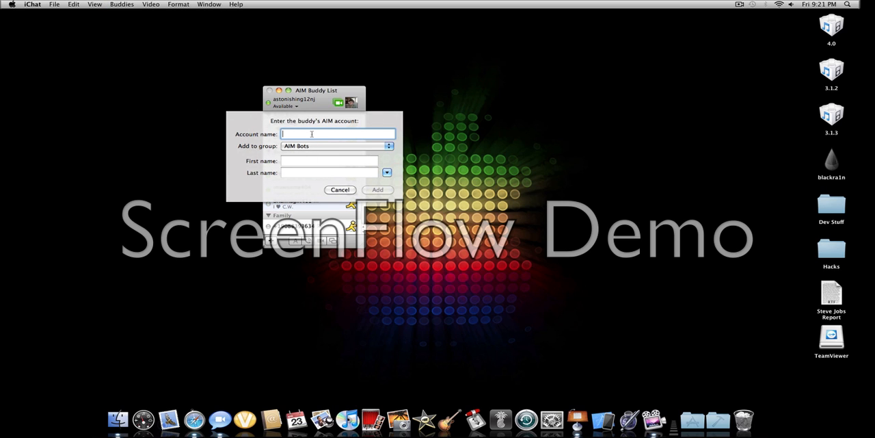
type("turtleslovex10")
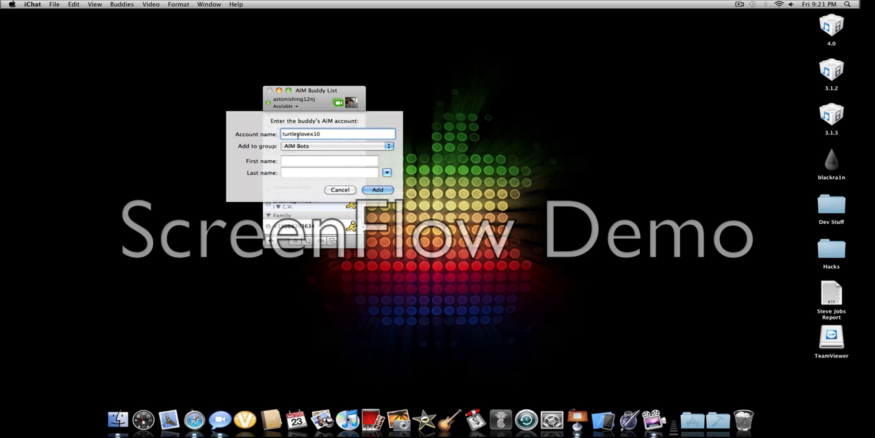
left_click(335, 145)
type("steve")
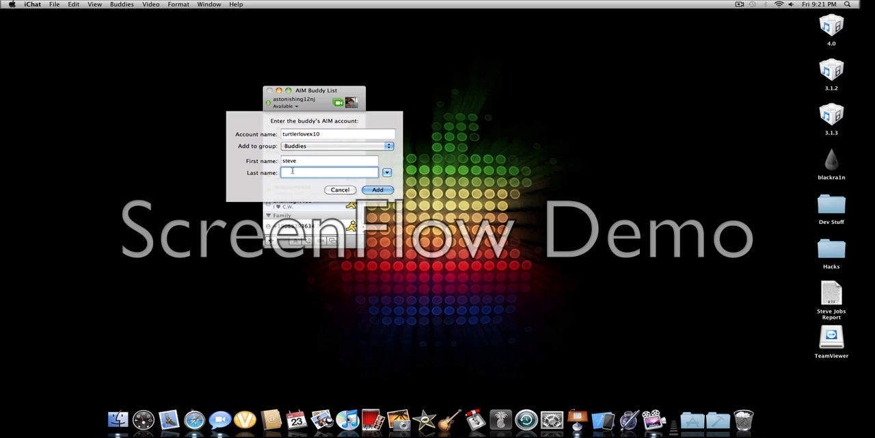
Enter the first name 'paul' and confirm adding the new buddy to the list
type("paul")
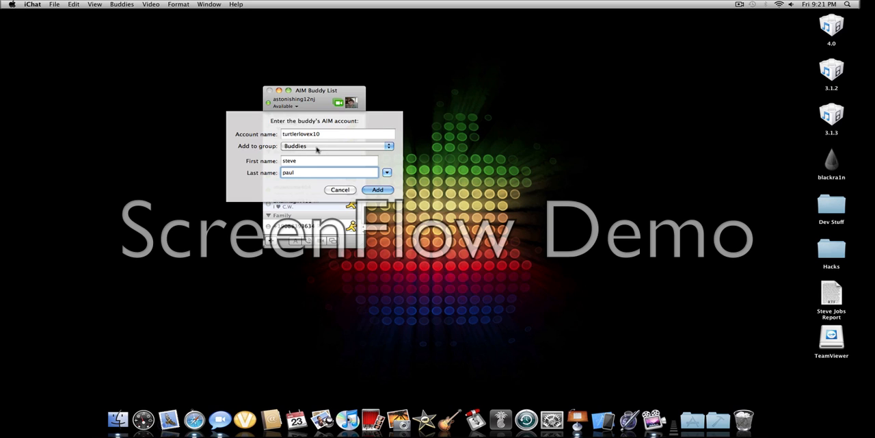
mouse_move(282, 123)
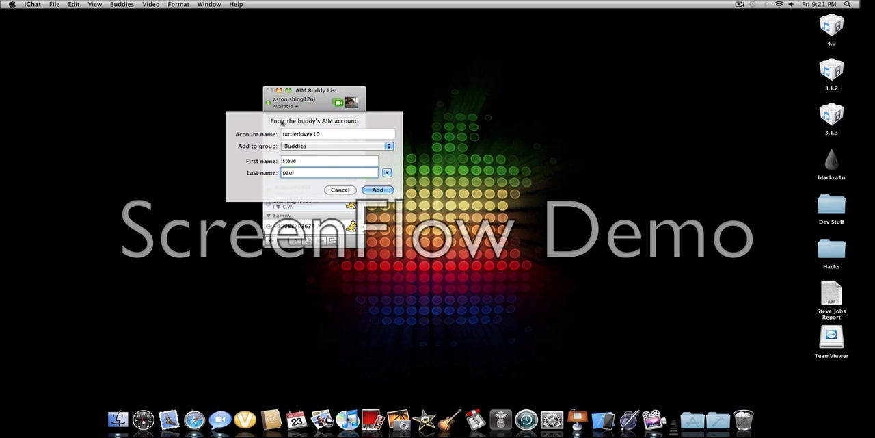
left_click(336, 134)
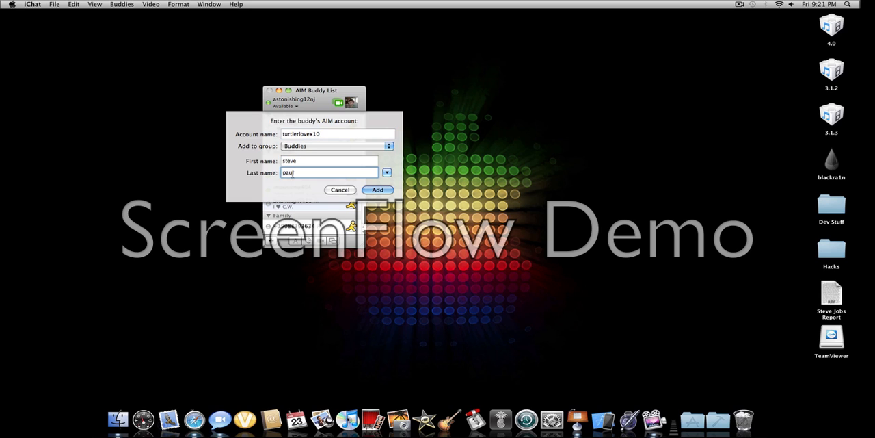
left_click(329, 160)
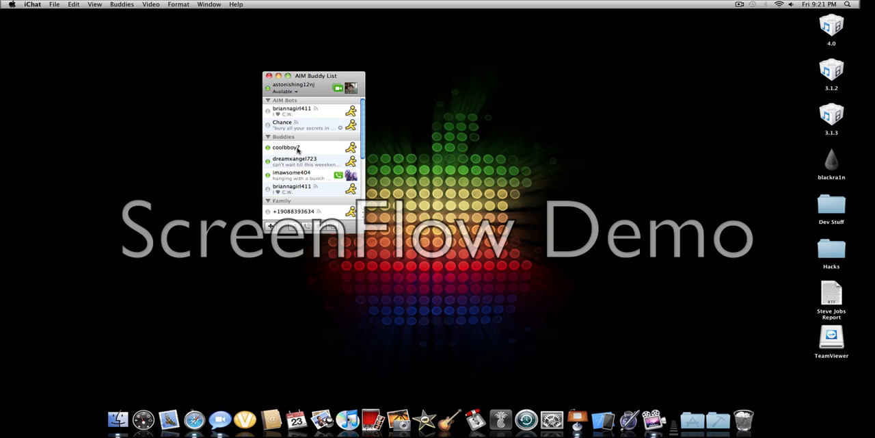
double_click(286, 148)
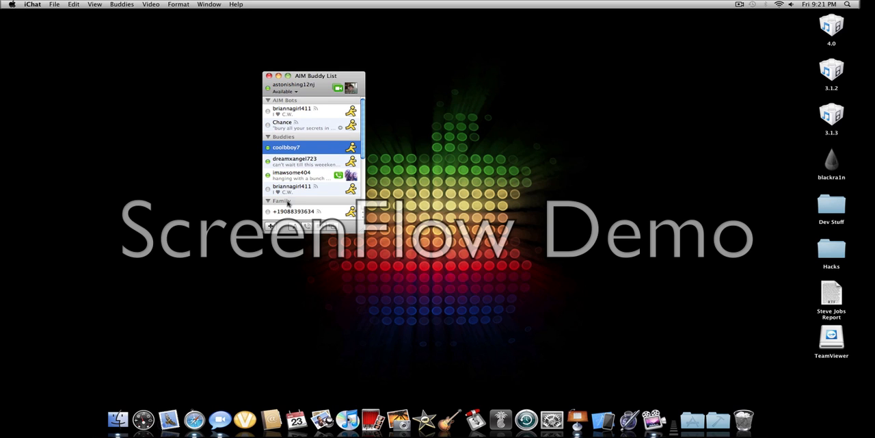
double_click(286, 148)
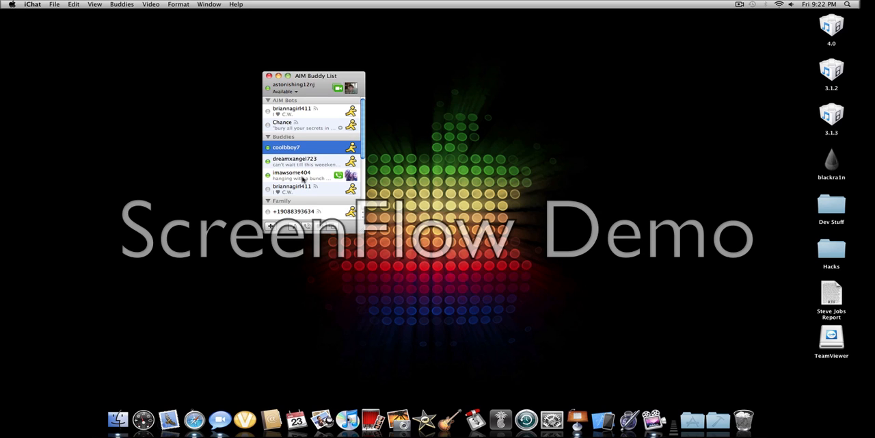
left_click(301, 175)
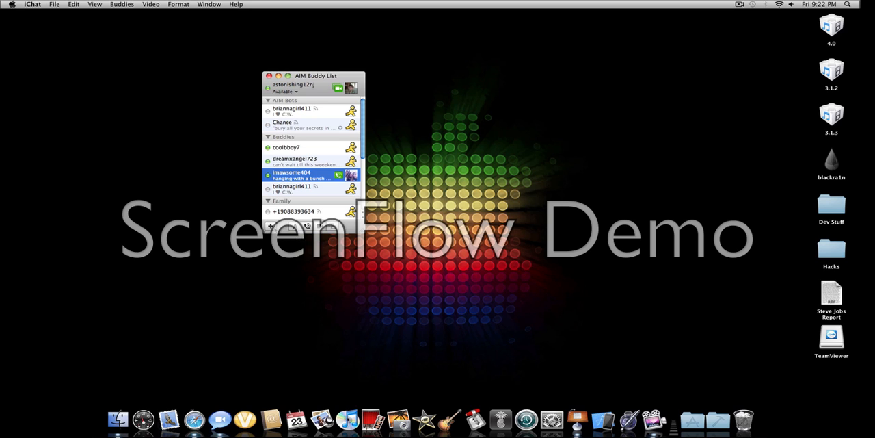
left_click(270, 226)
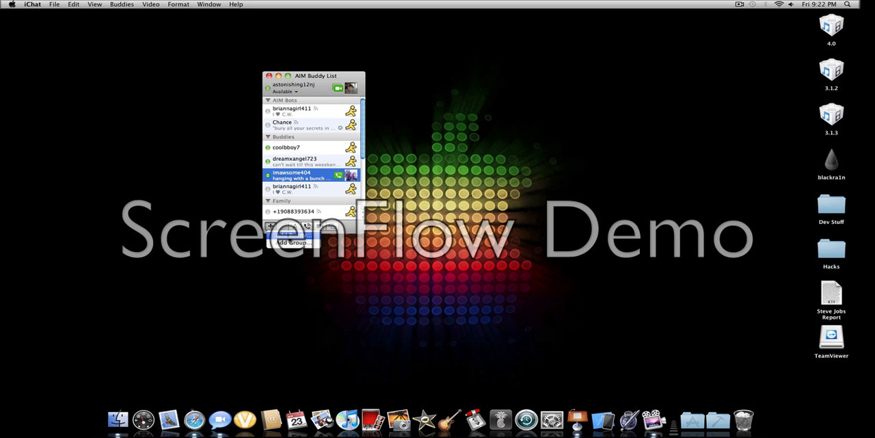
left_click(273, 225)
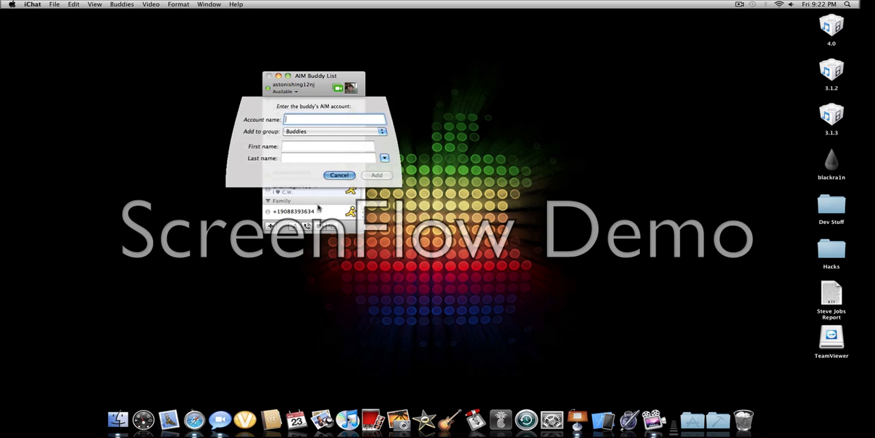
left_click(339, 175)
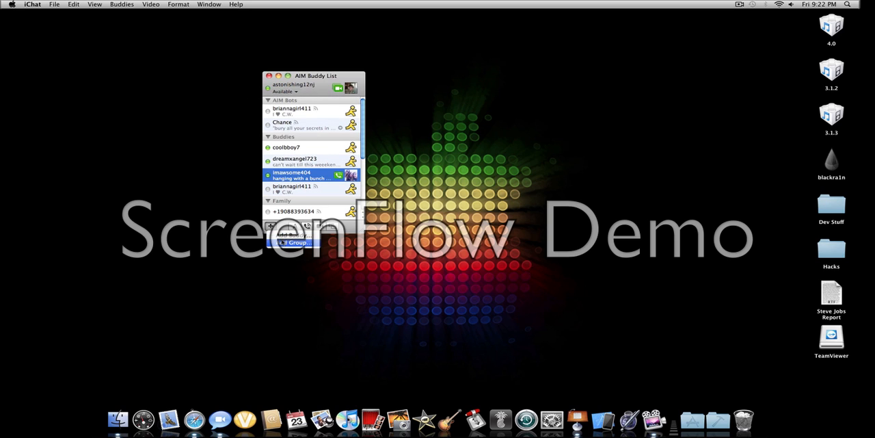
left_click(292, 242)
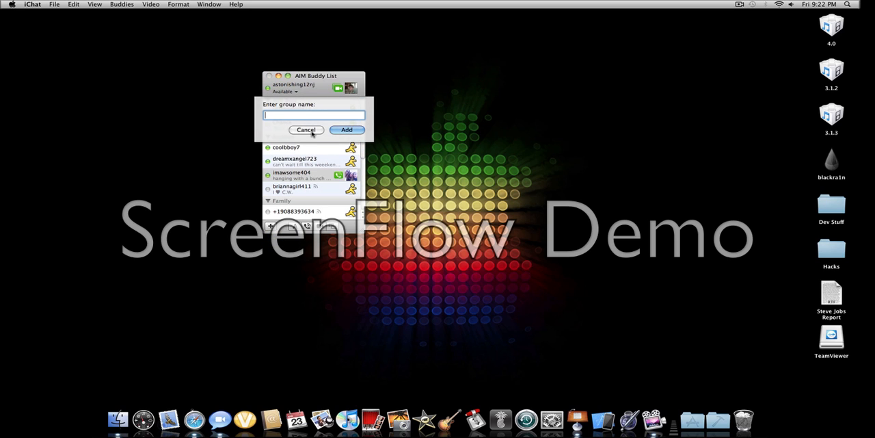
left_click(306, 129)
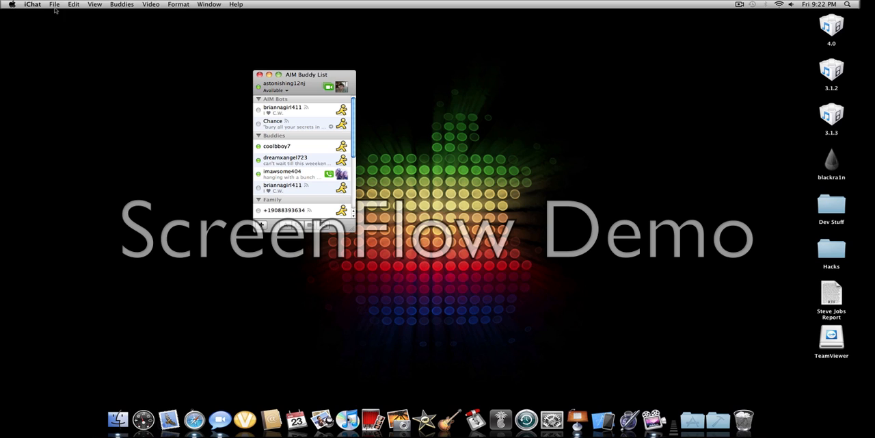
Cancel the File > Send SMS prompt without a number, then show the Format menu commands
left_click(53, 4)
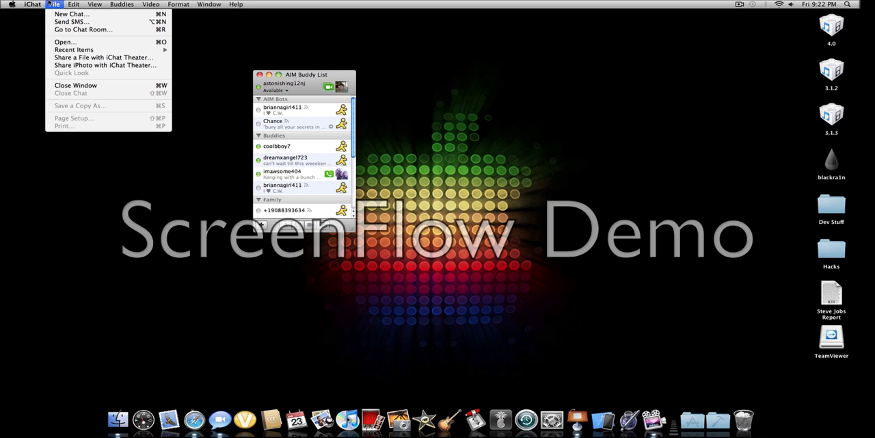
left_click(74, 4)
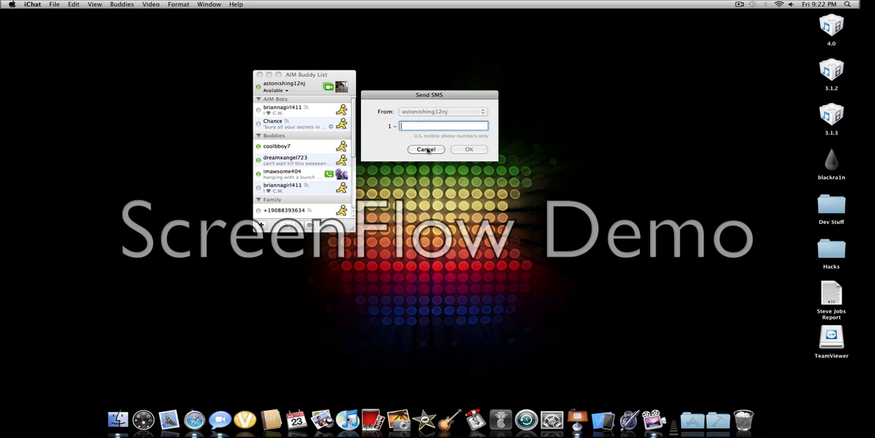
left_click(427, 149)
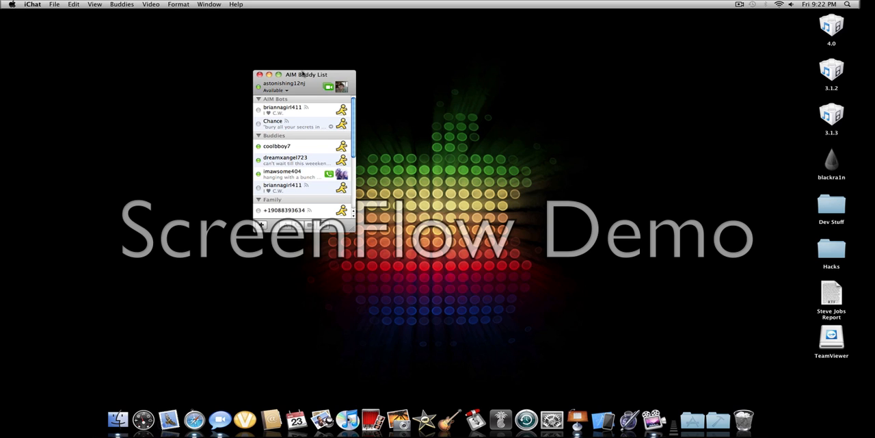
left_click(178, 4)
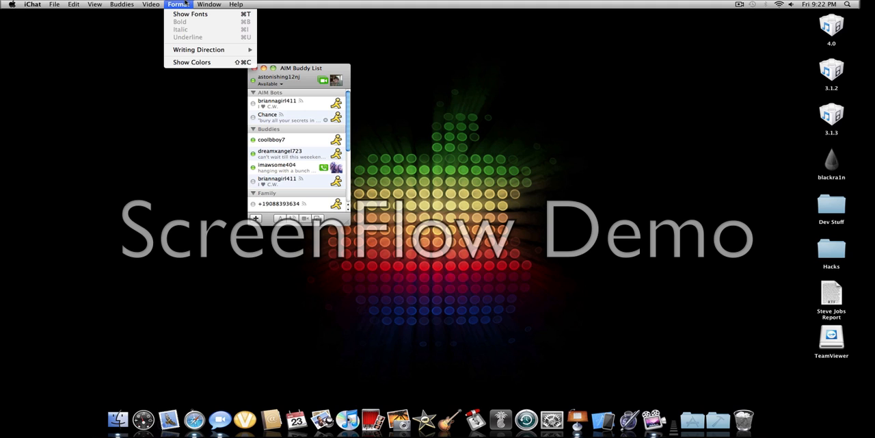
left_click(150, 4)
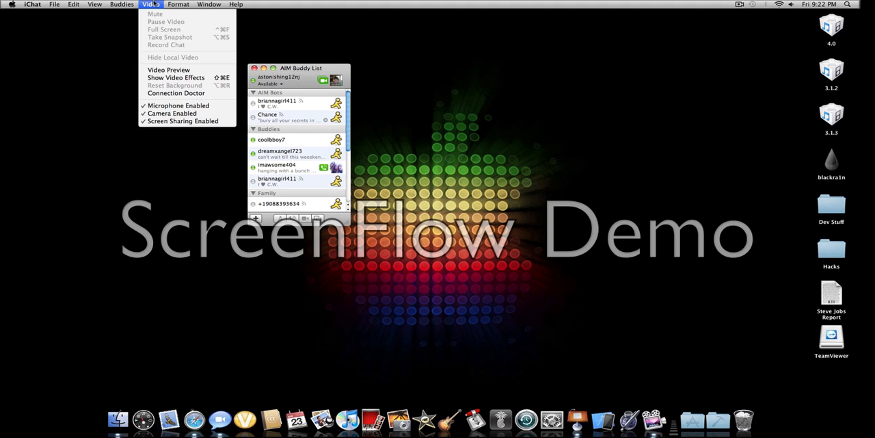
mouse_move(155, 44)
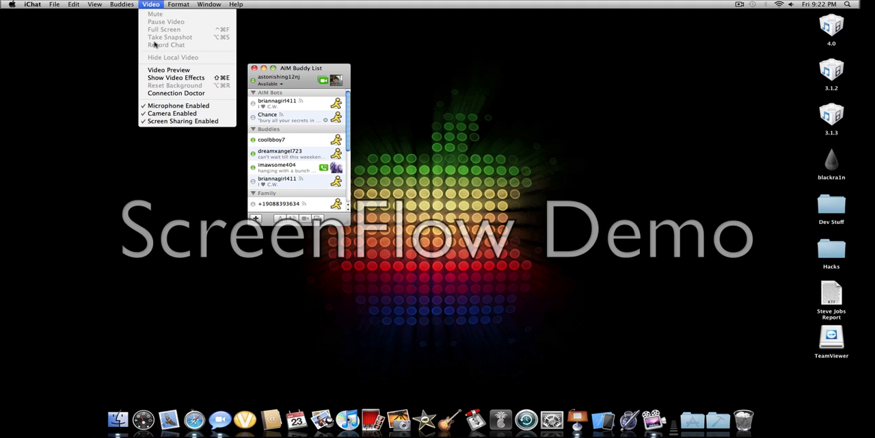
mouse_move(183, 120)
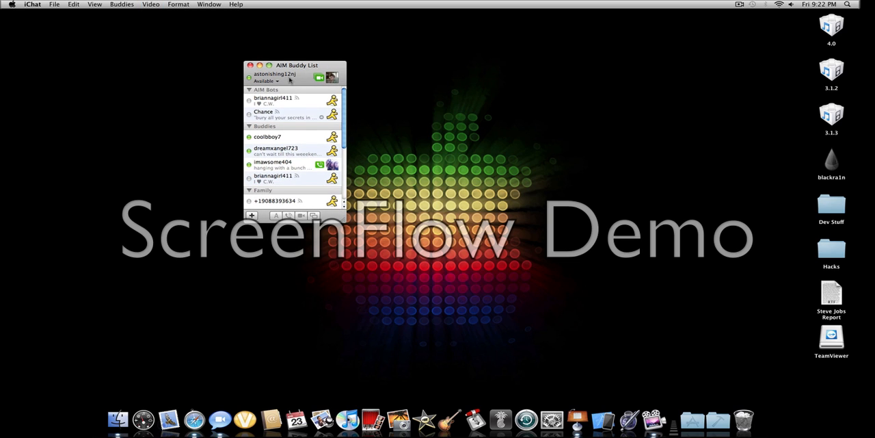
mouse_move(320, 122)
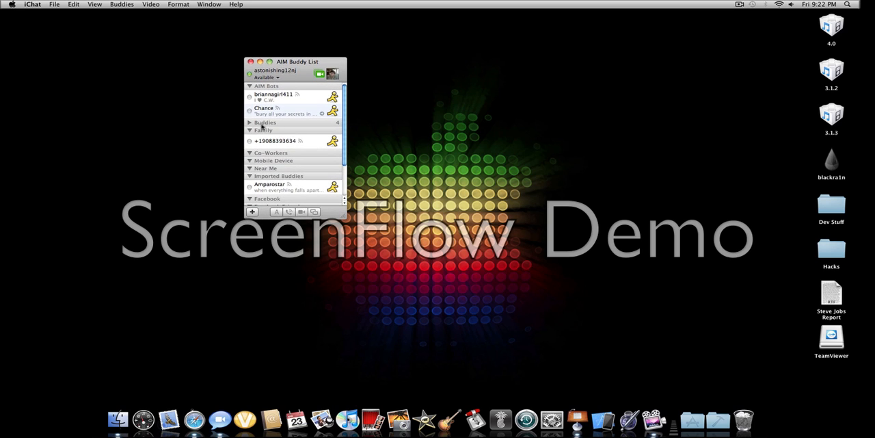
left_click(251, 123)
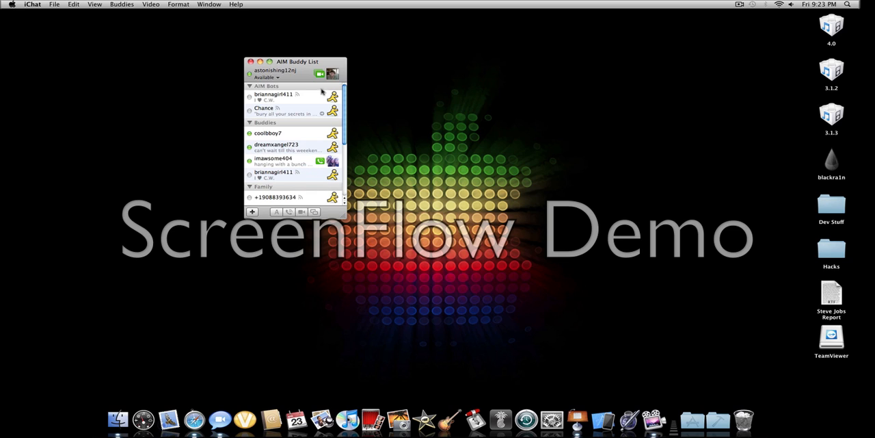
mouse_move(335, 103)
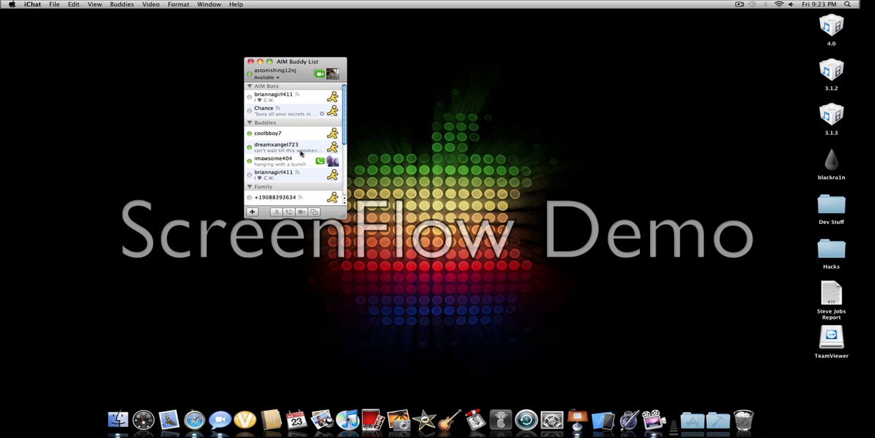
mouse_move(322, 170)
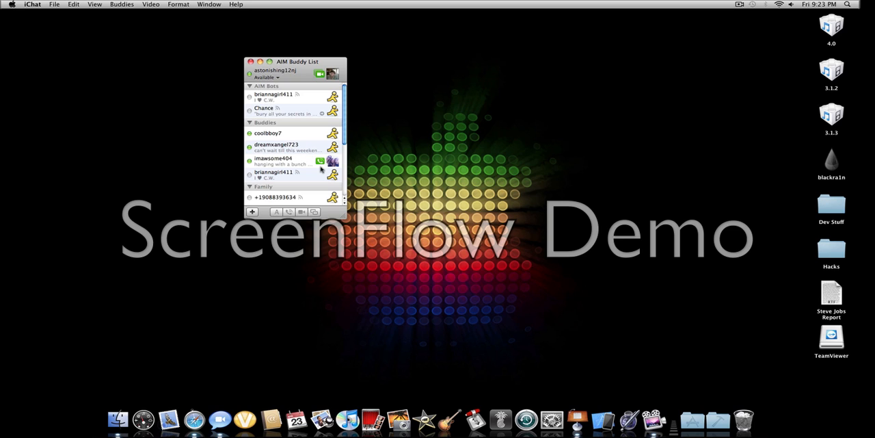
left_click(178, 4)
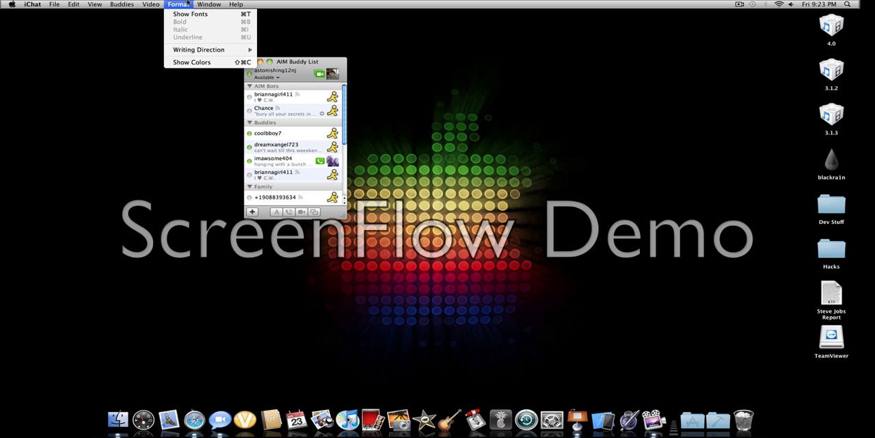
left_click(207, 4)
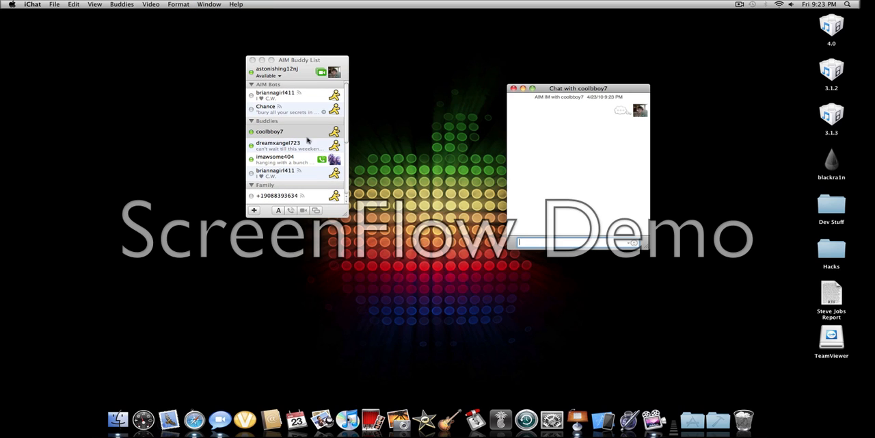
left_click(178, 4)
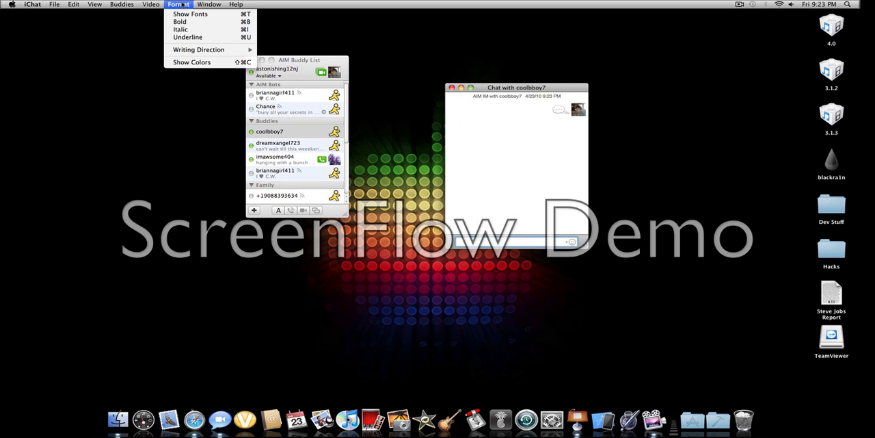
left_click(73, 4)
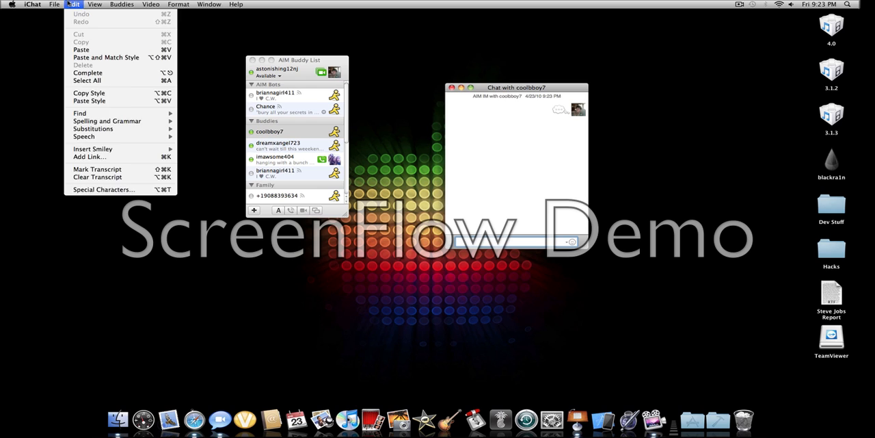
left_click(94, 4)
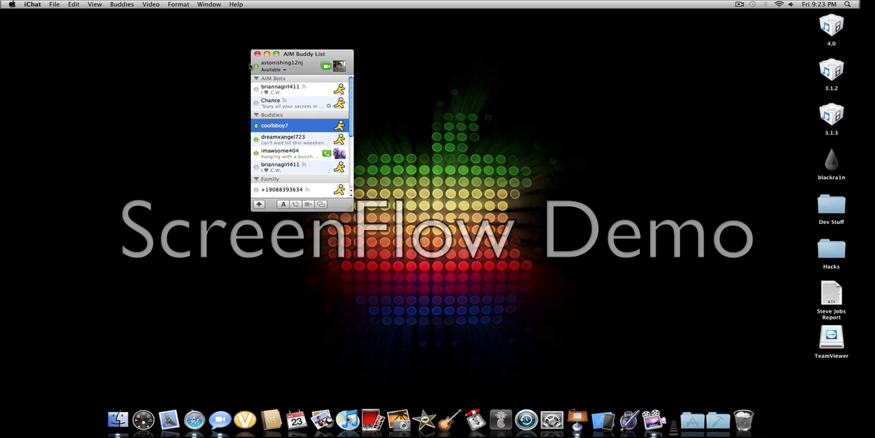
mouse_move(192, 12)
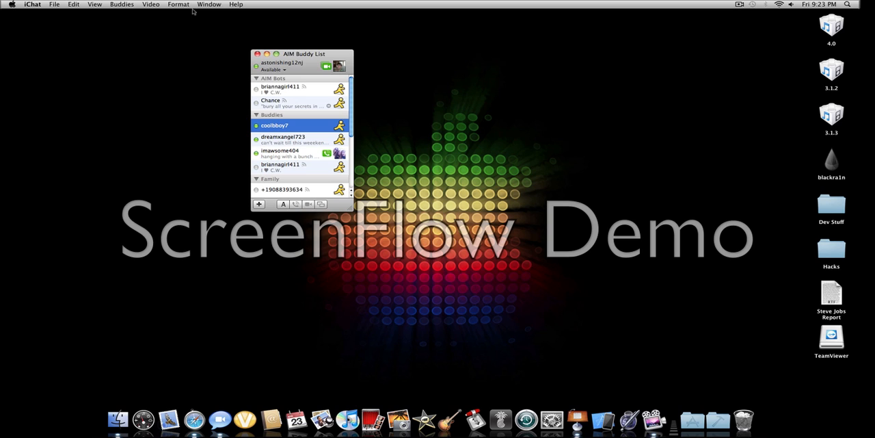
left_click(235, 4)
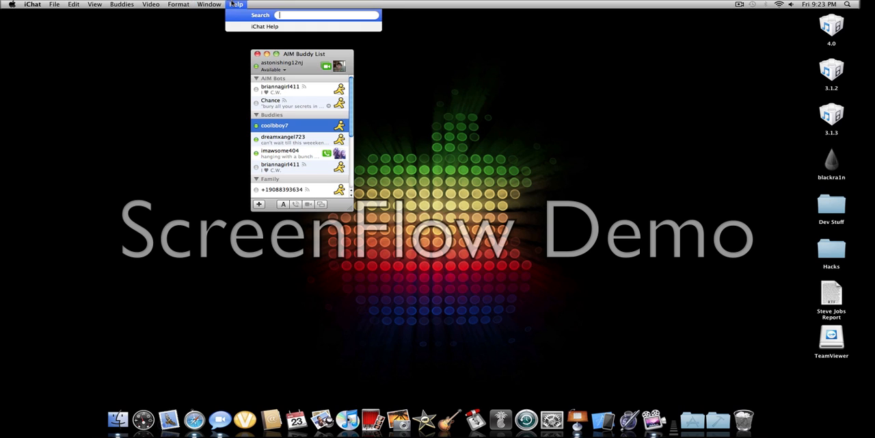
left_click(73, 4)
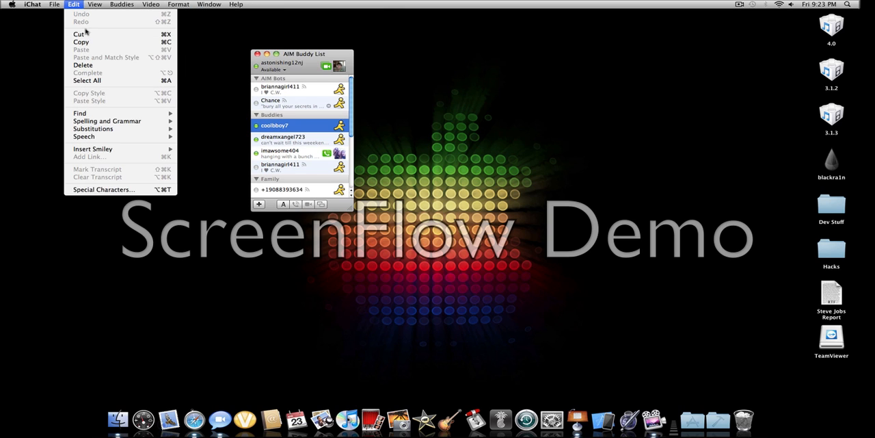
mouse_move(107, 120)
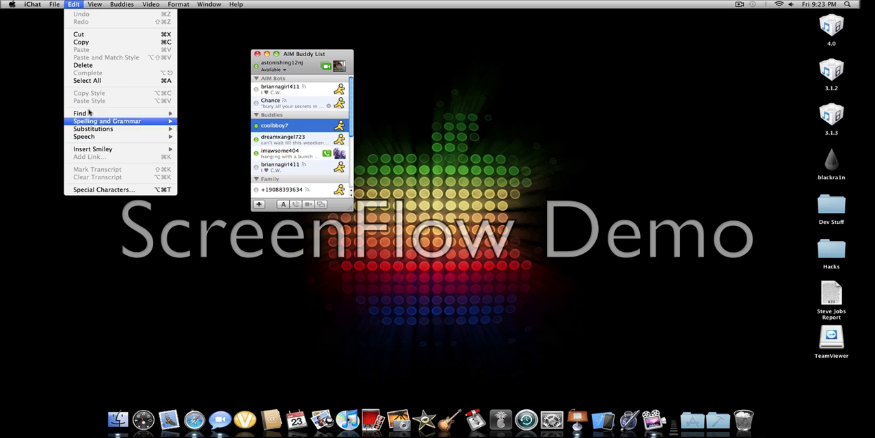
left_click(32, 4)
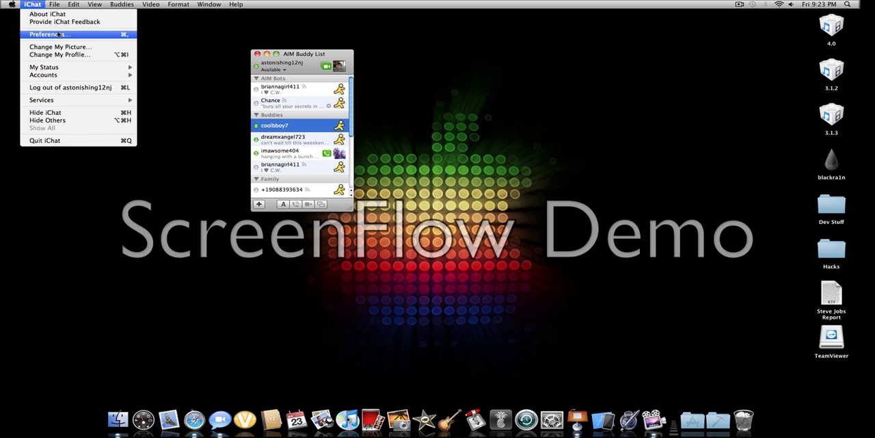
mouse_move(107, 82)
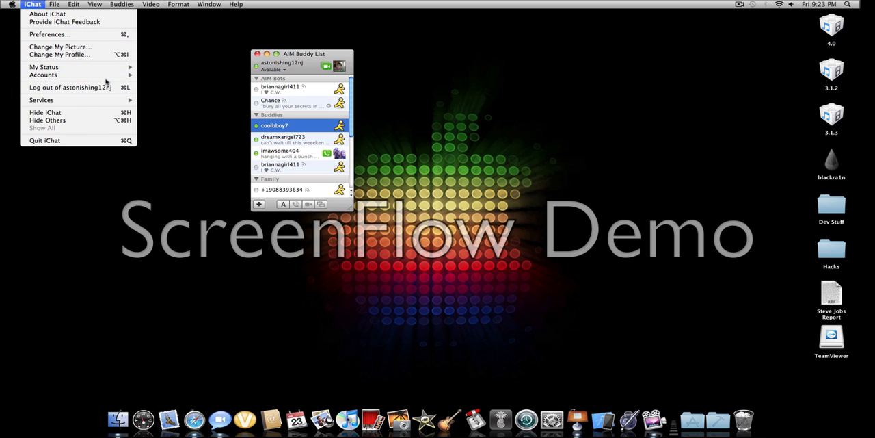
mouse_move(44, 139)
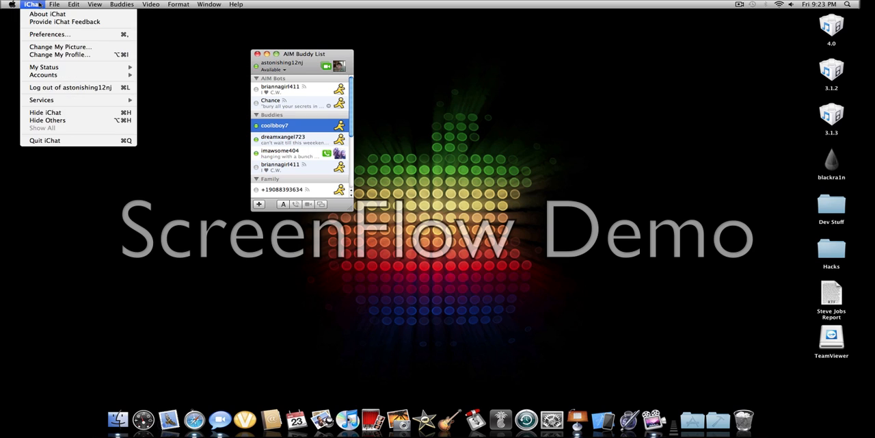
left_click(289, 54)
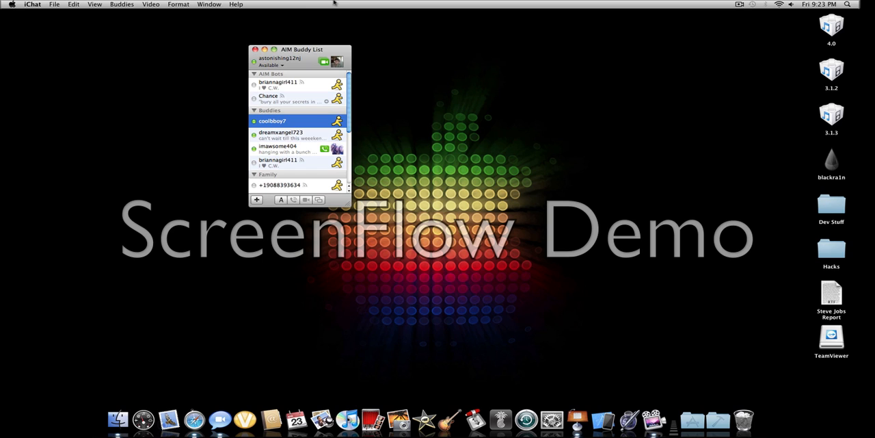
mouse_move(335, 4)
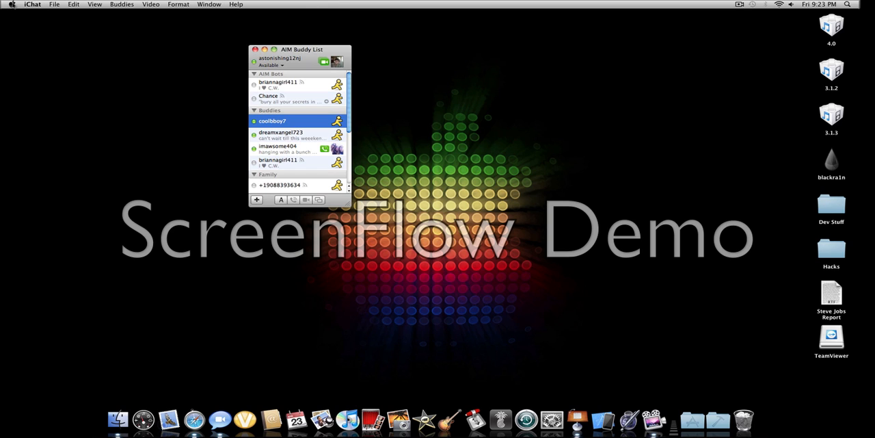
left_click(150, 4)
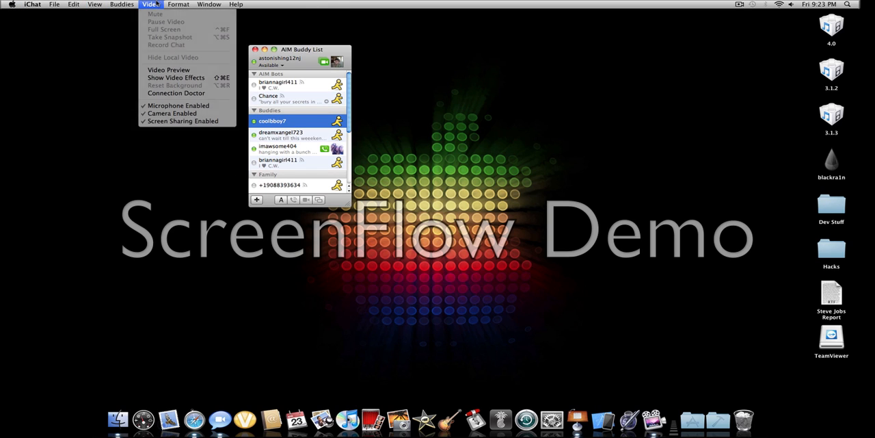
left_click(267, 30)
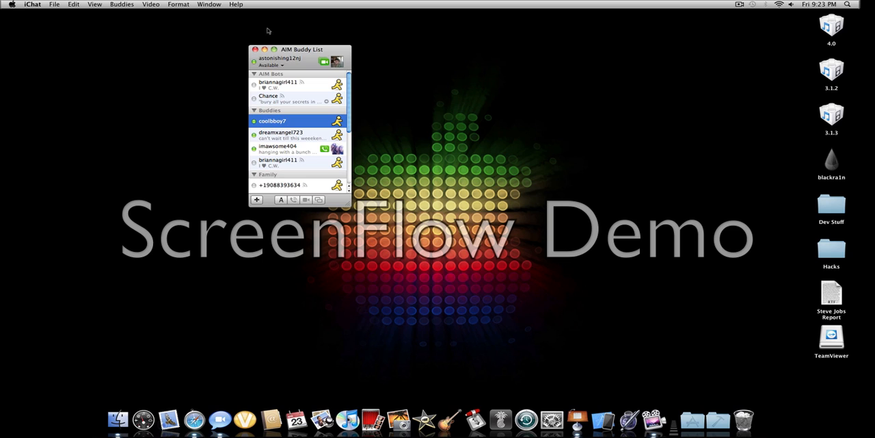
left_click(738, 6)
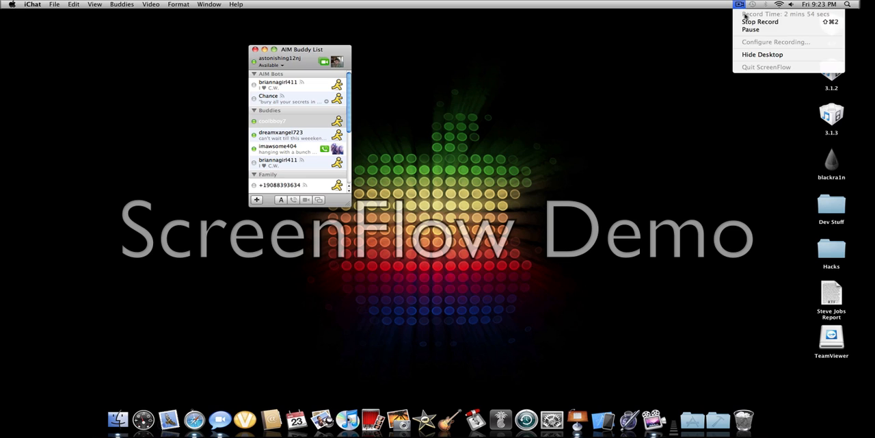